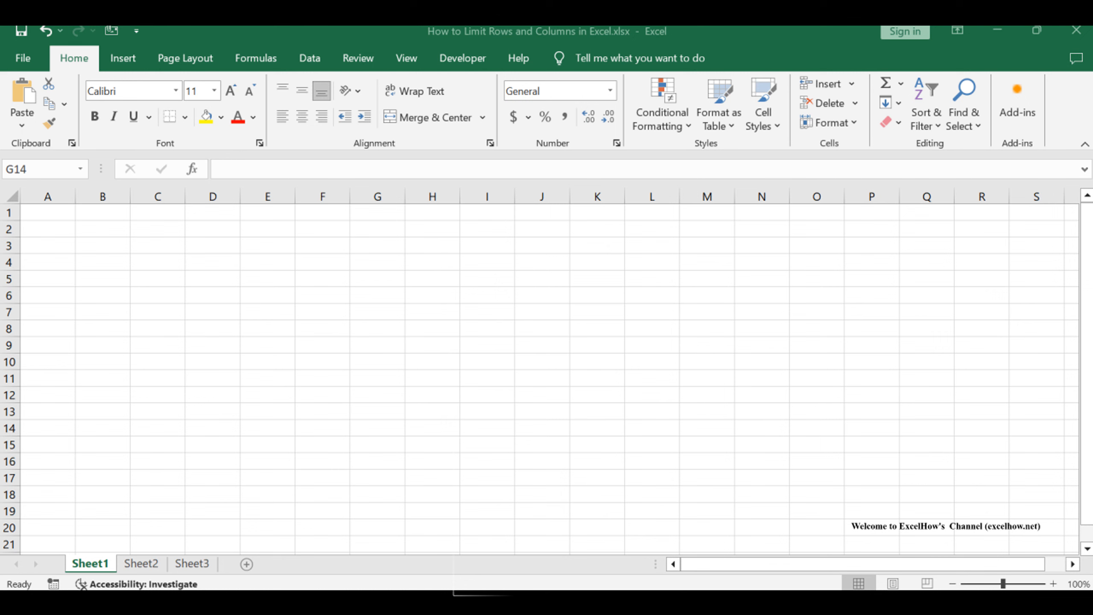
Switch between the sheet tabs and settle on Sheet2, clearing any selected block of cells
left_click(141, 563)
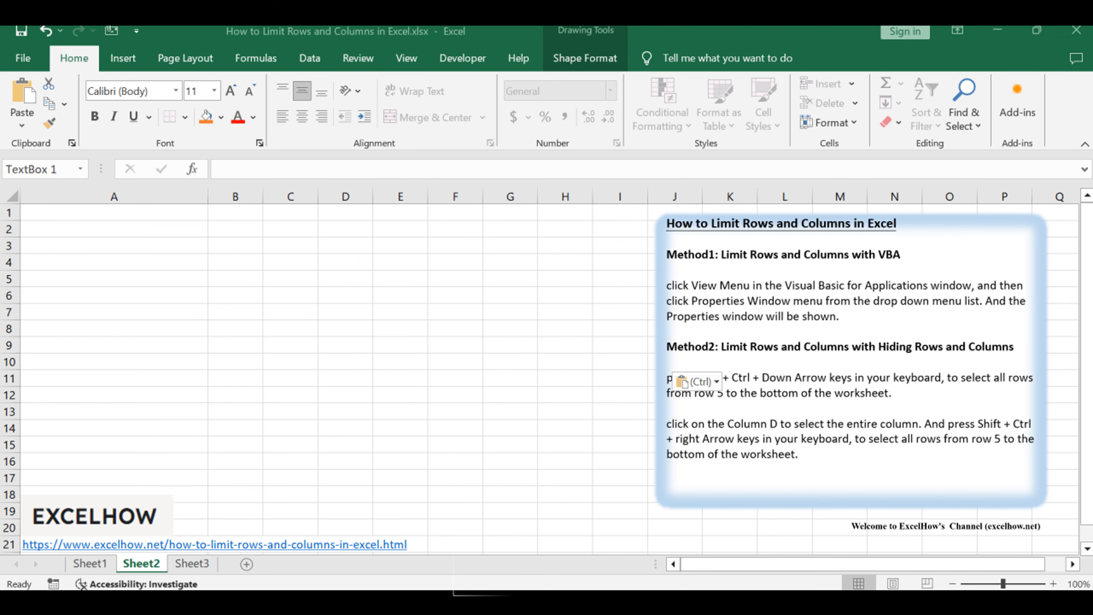
left_click(90, 562)
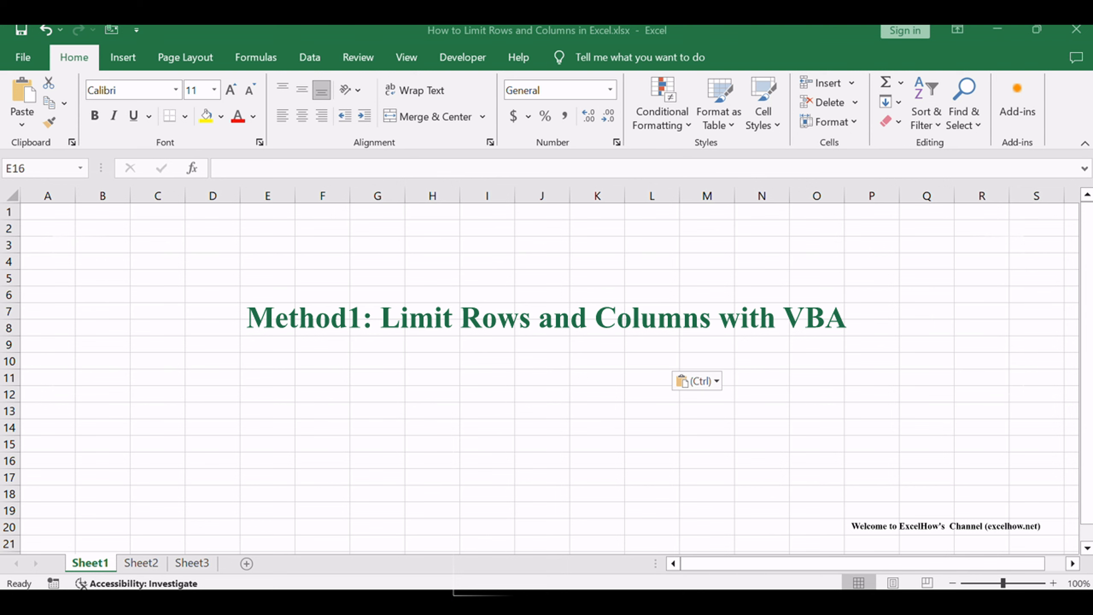
left_click(140, 564)
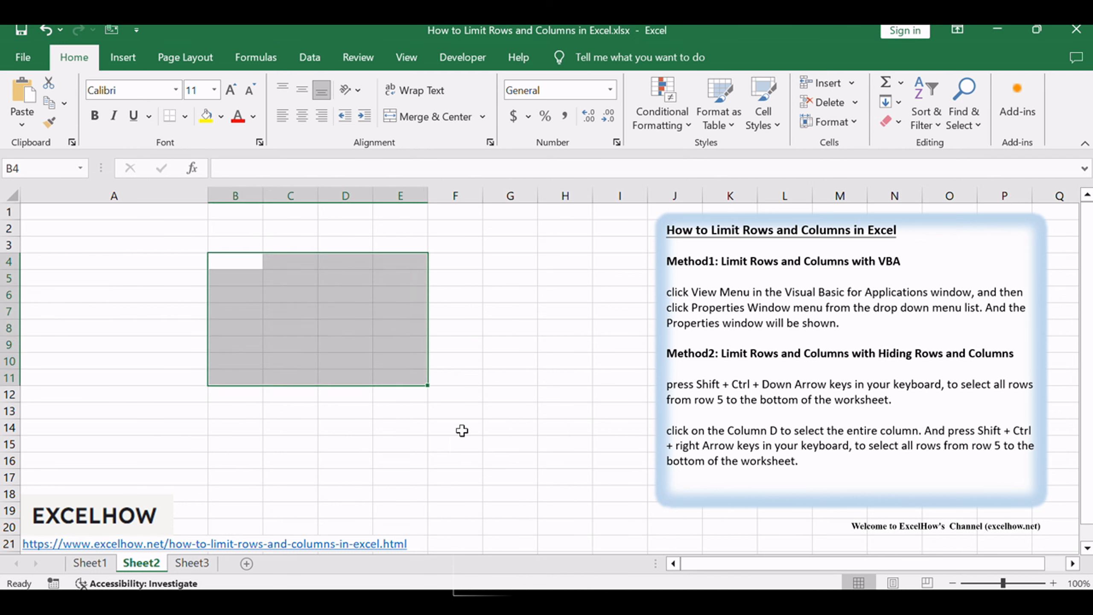
left_click(461, 431)
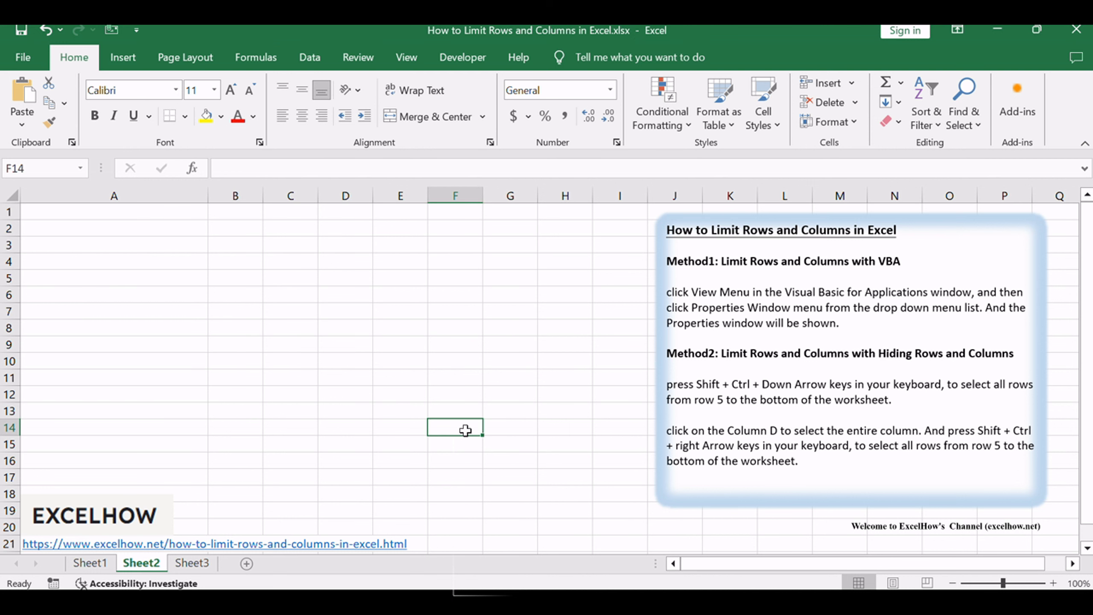
mouse_move(398, 401)
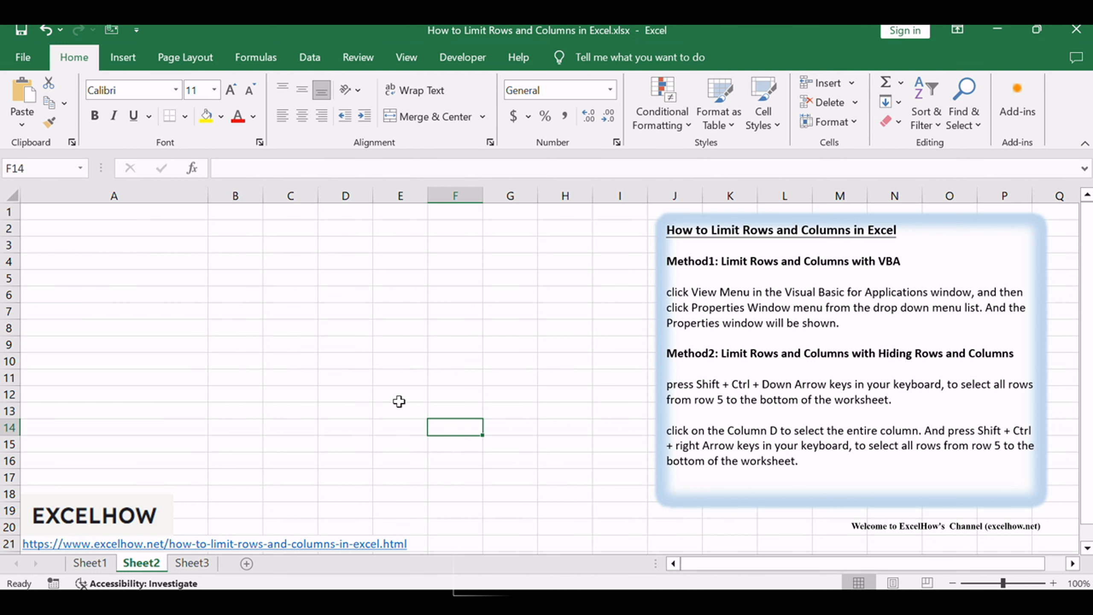
mouse_move(270, 338)
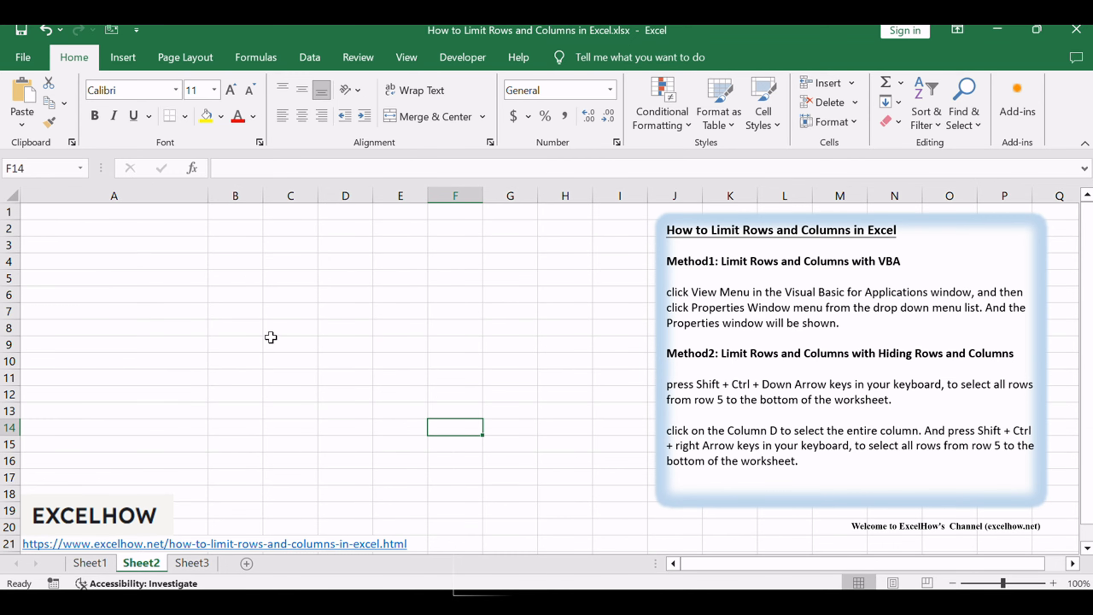
left_click(400, 345)
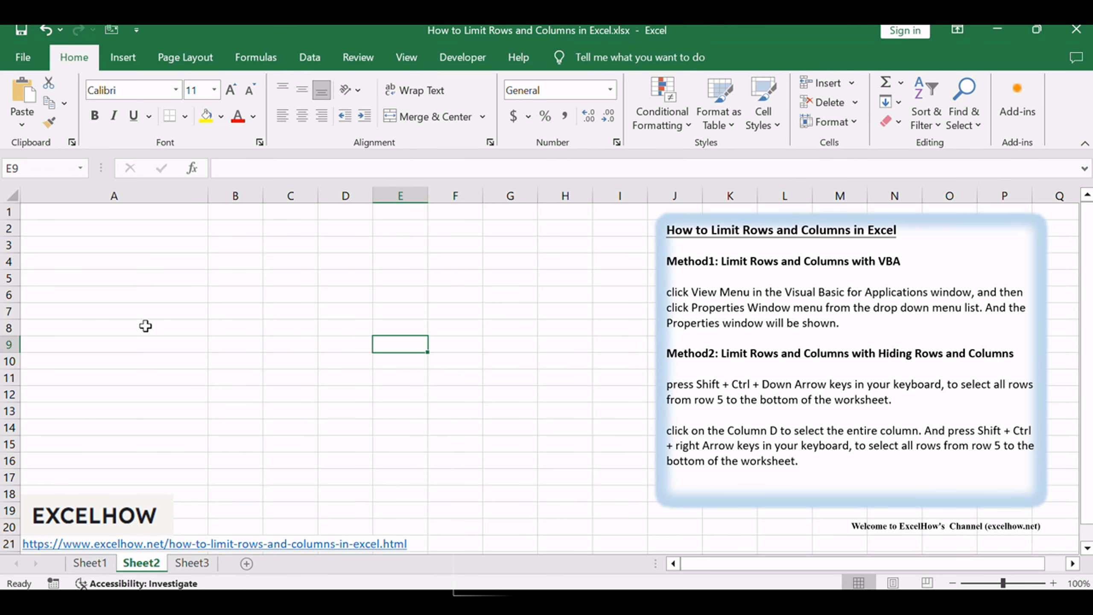
mouse_move(114, 317)
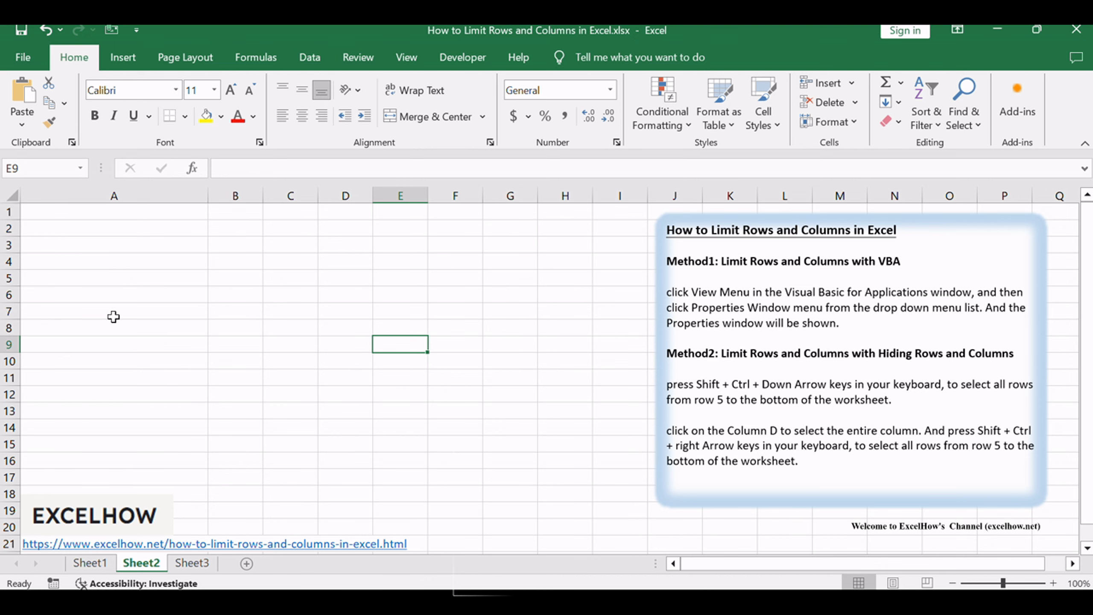
mouse_move(221, 337)
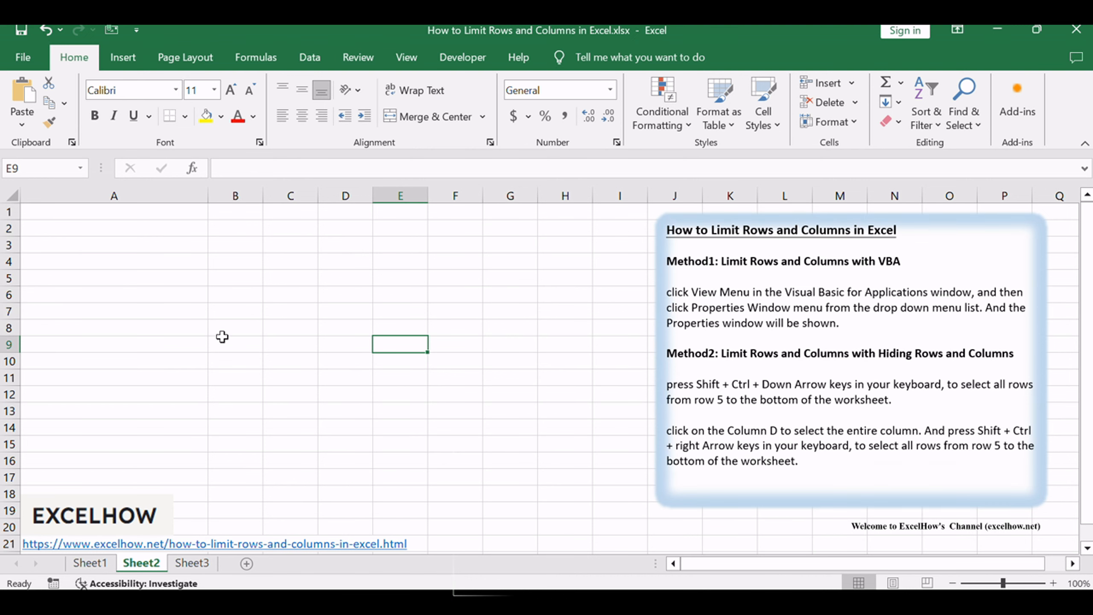
mouse_move(223, 331)
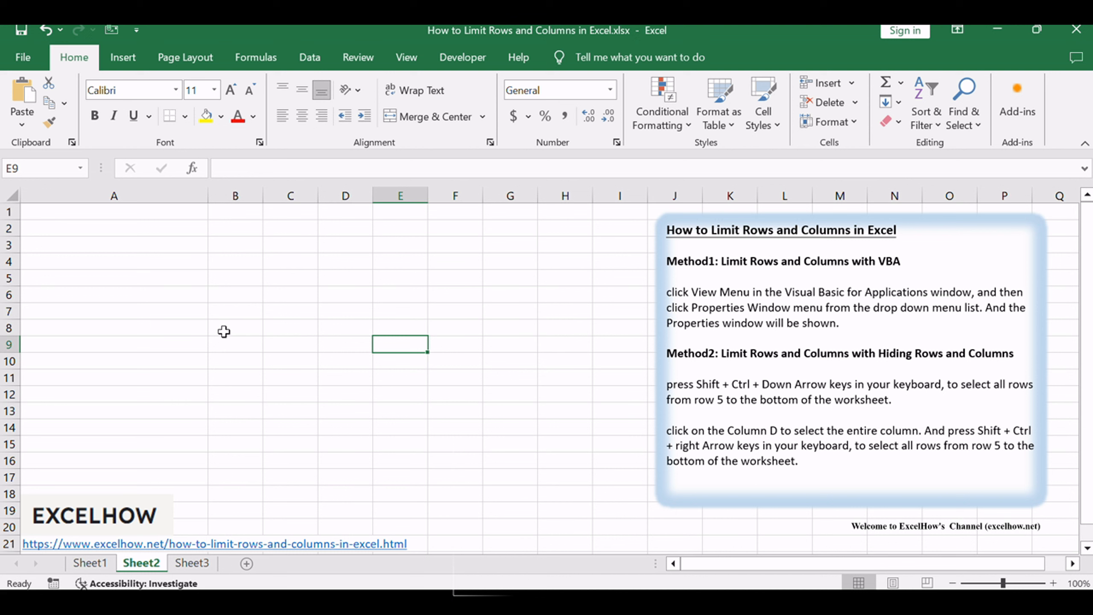
mouse_move(228, 331)
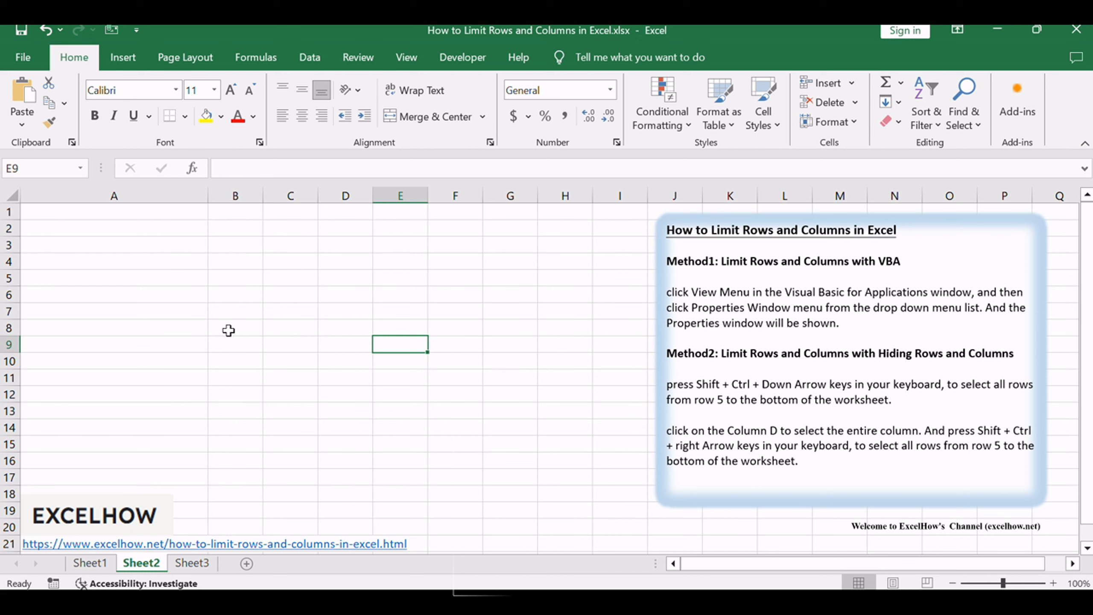
mouse_move(236, 326)
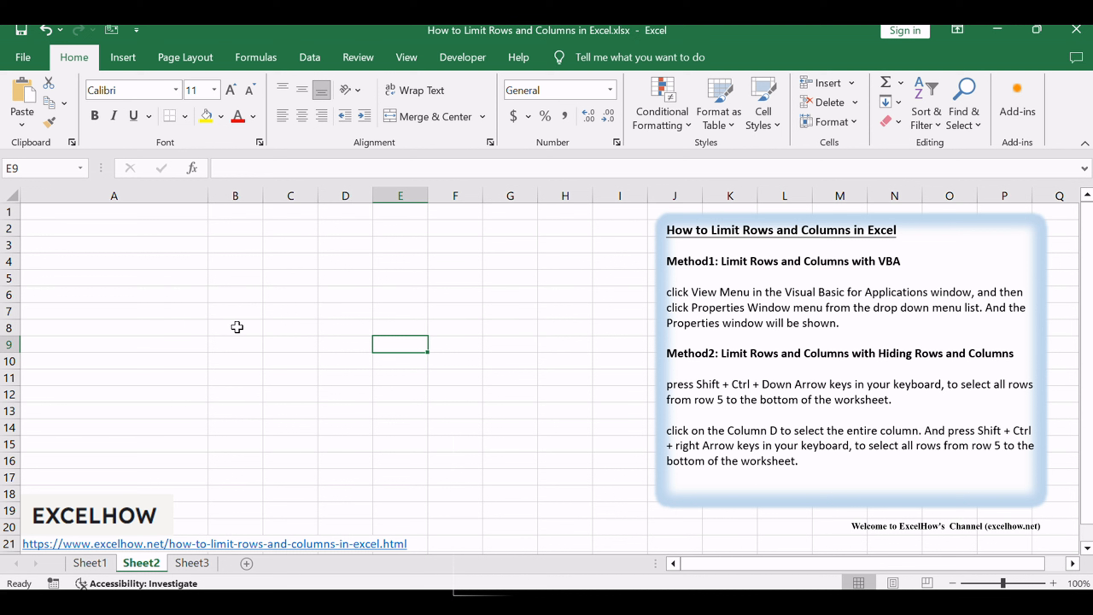
mouse_move(550, 384)
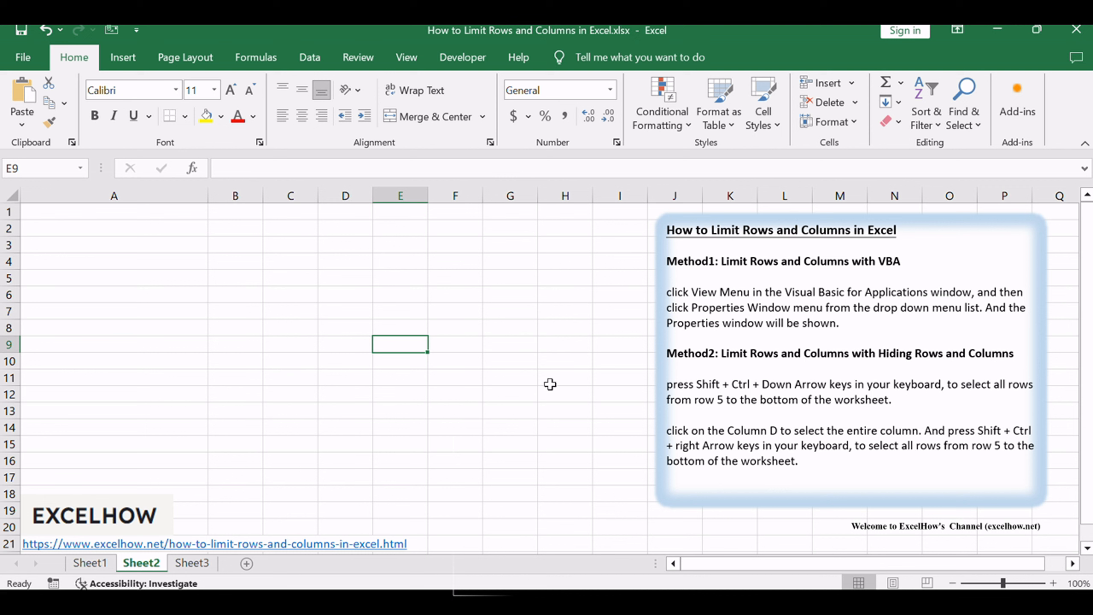
mouse_move(841, 403)
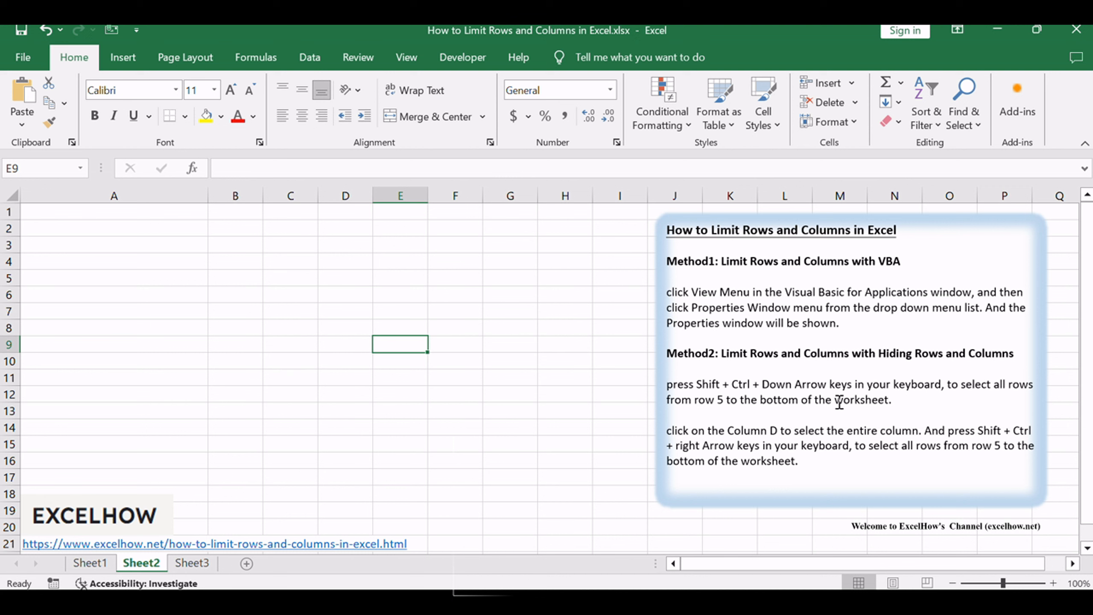
mouse_move(816, 400)
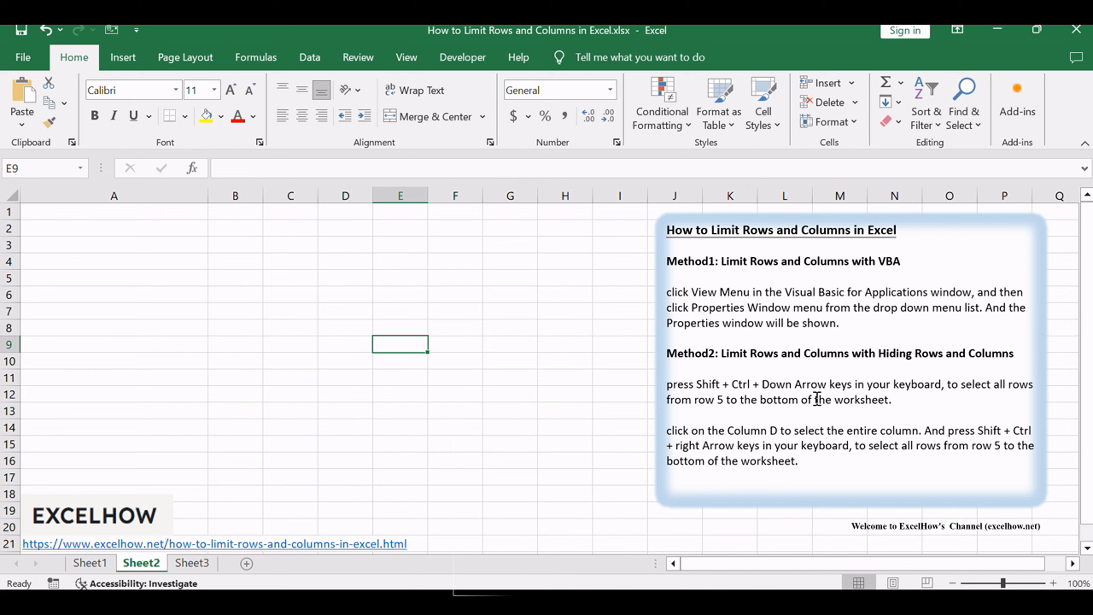
Use View Code on the Sheet2 tab to reach its empty code module in the VBA editor
right_click(141, 563)
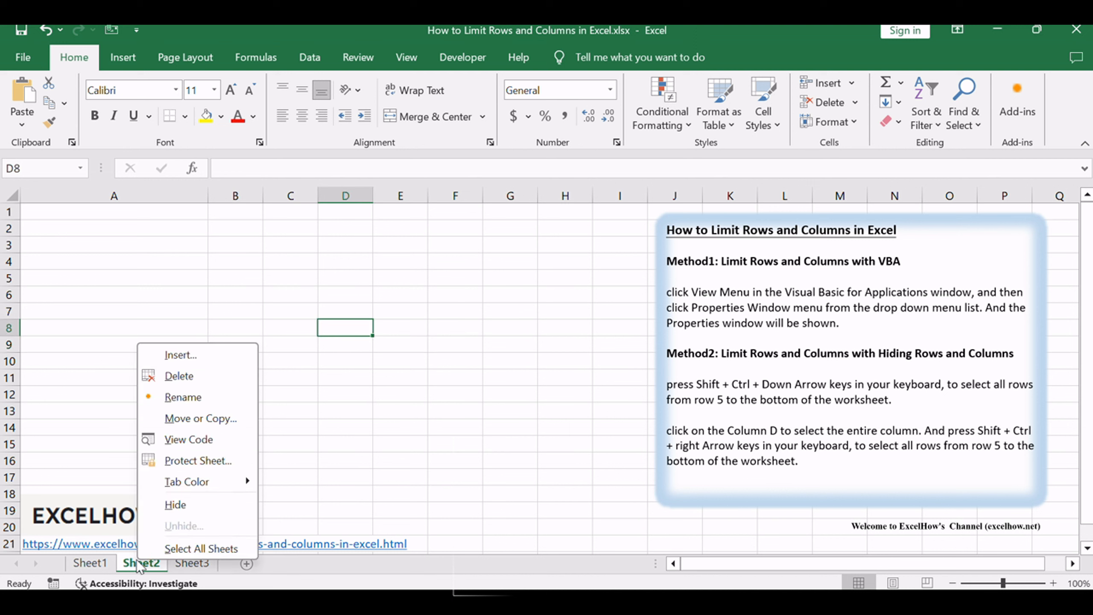
mouse_move(205, 446)
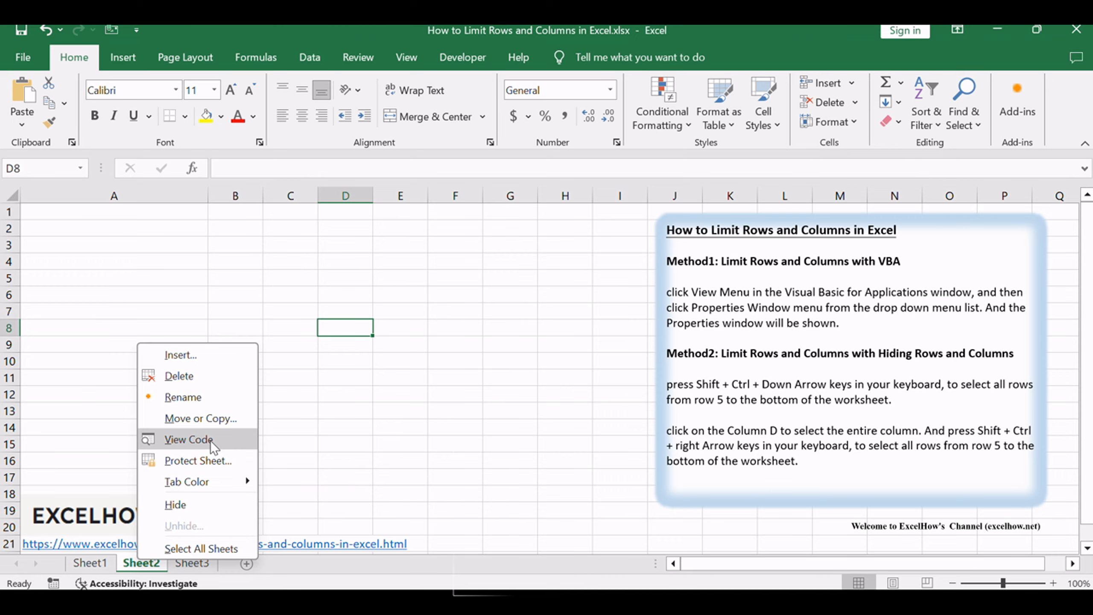
left_click(188, 440)
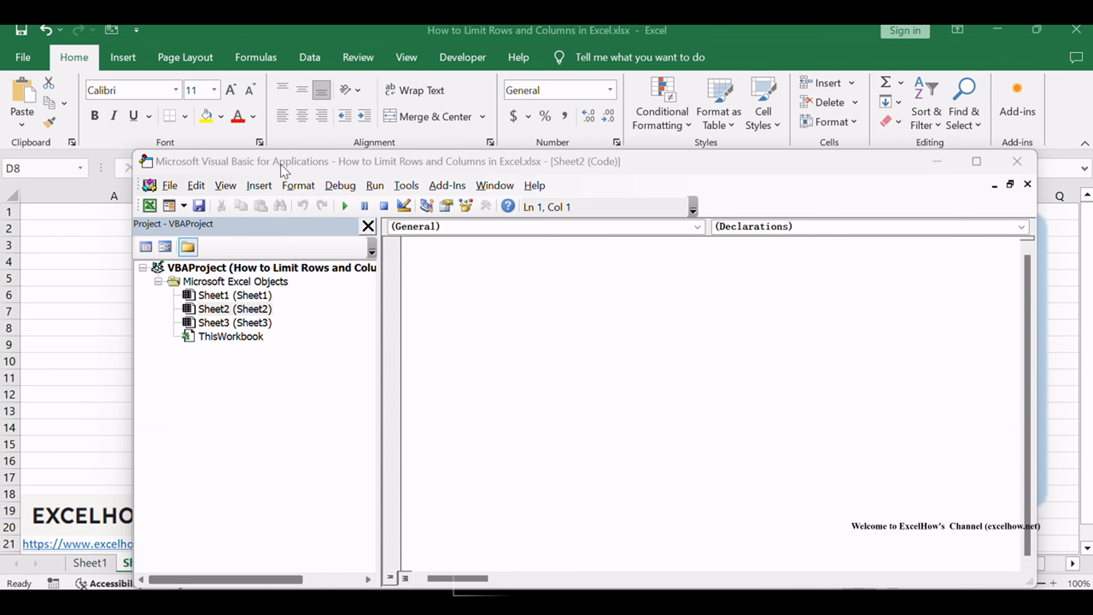
Show the Properties window for Sheet2 via the View menu, listing its blank ScrollArea
left_click(225, 185)
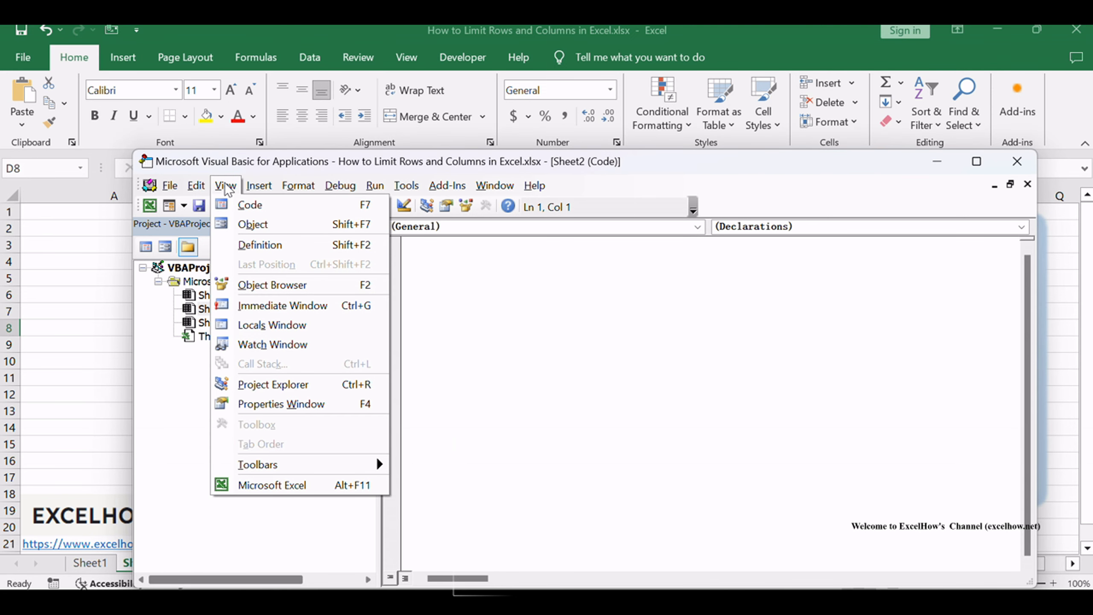
mouse_move(276, 410)
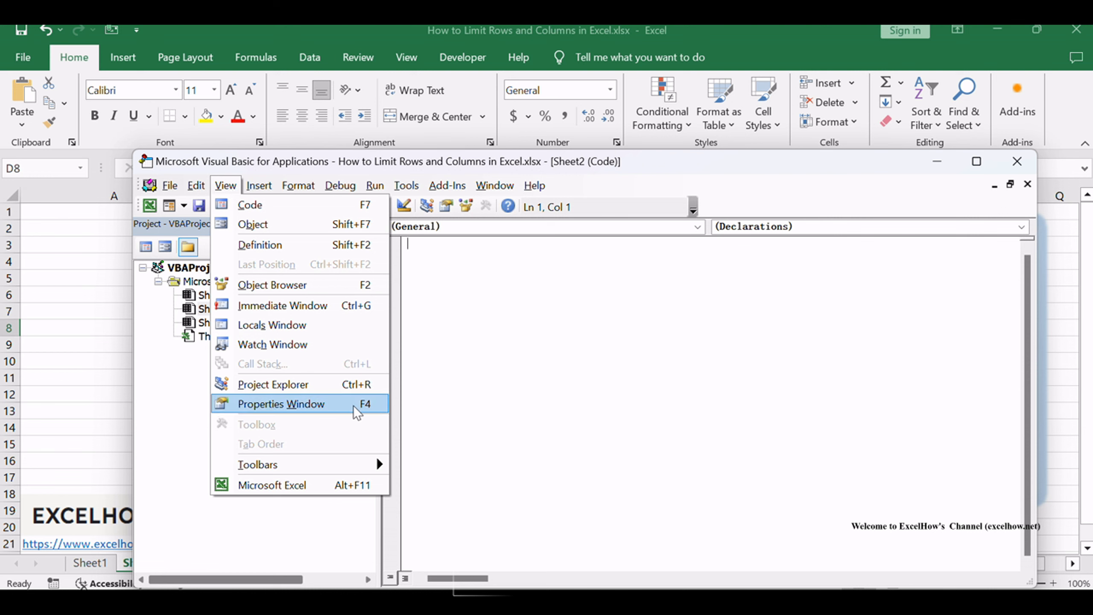
left_click(280, 404)
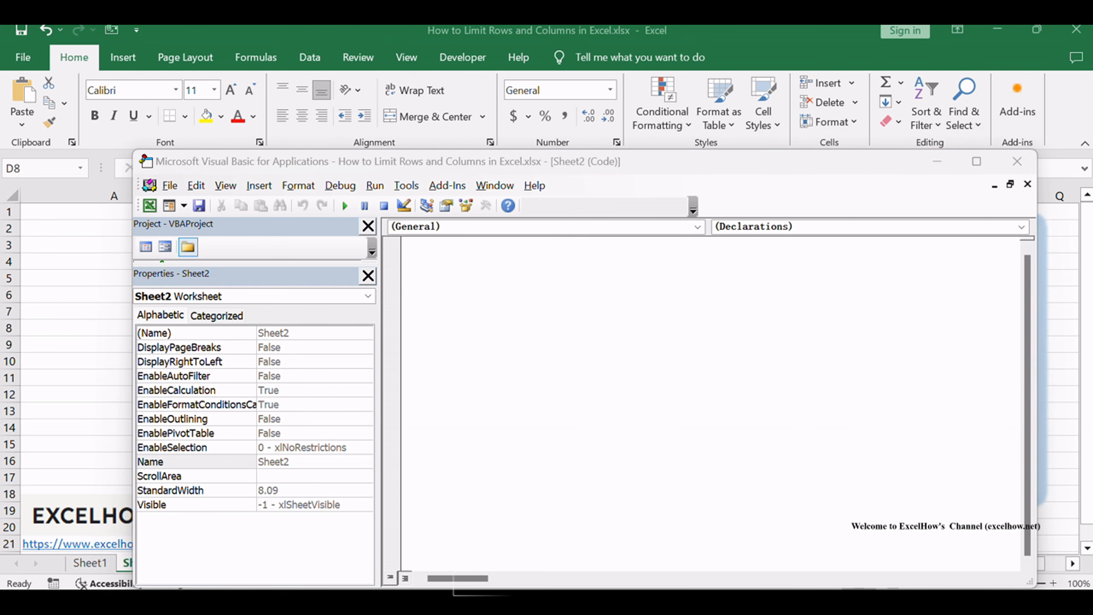
Set Sheet2's ScrollArea property to A1:C4 and confirm it
left_click(159, 476)
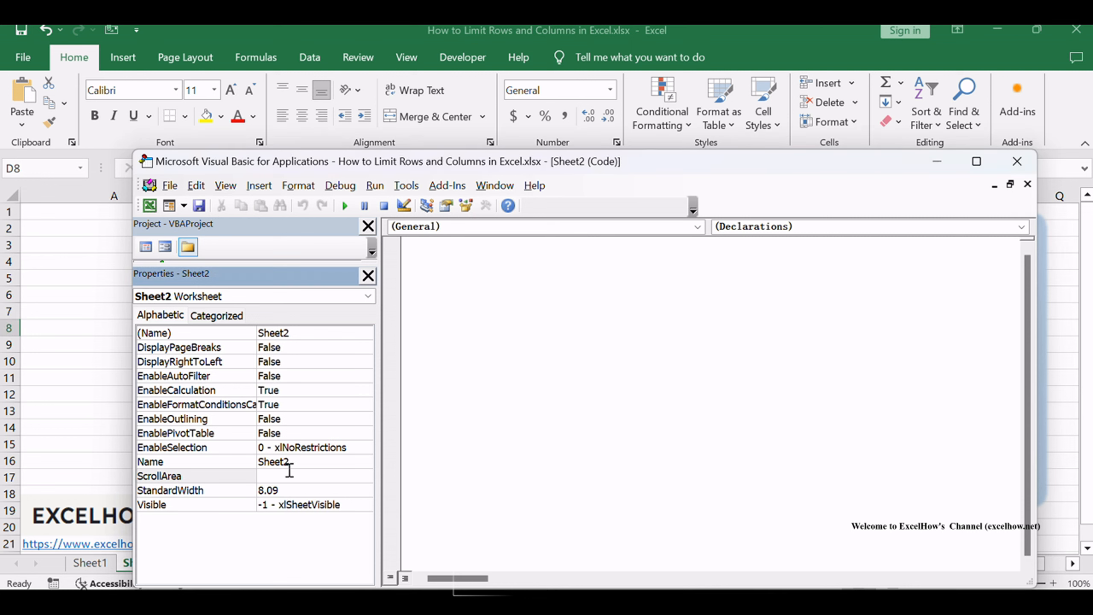
type("A1")
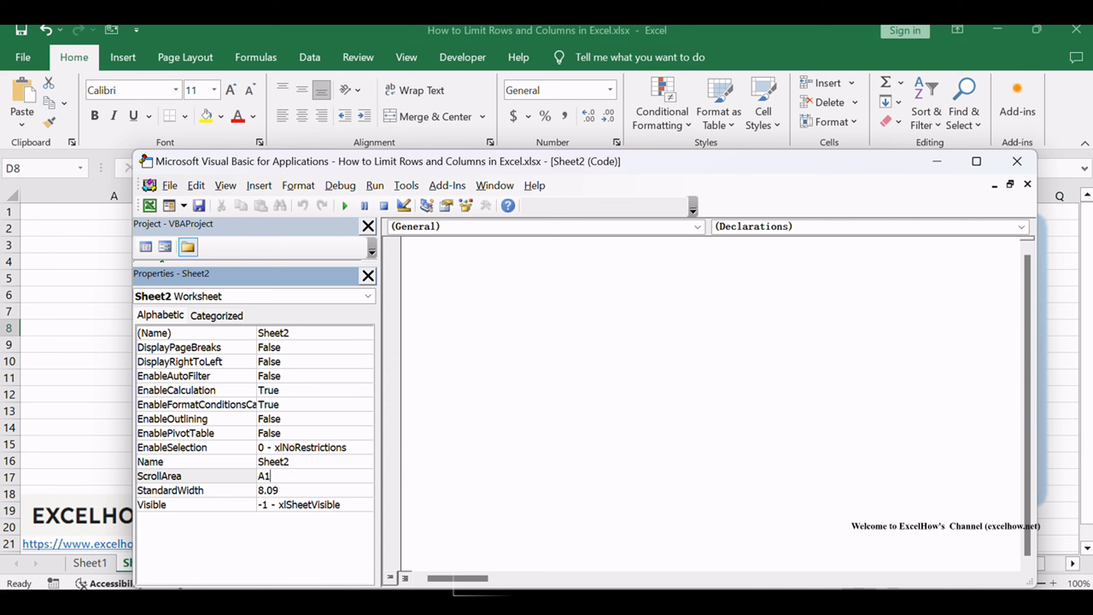
type(":C")
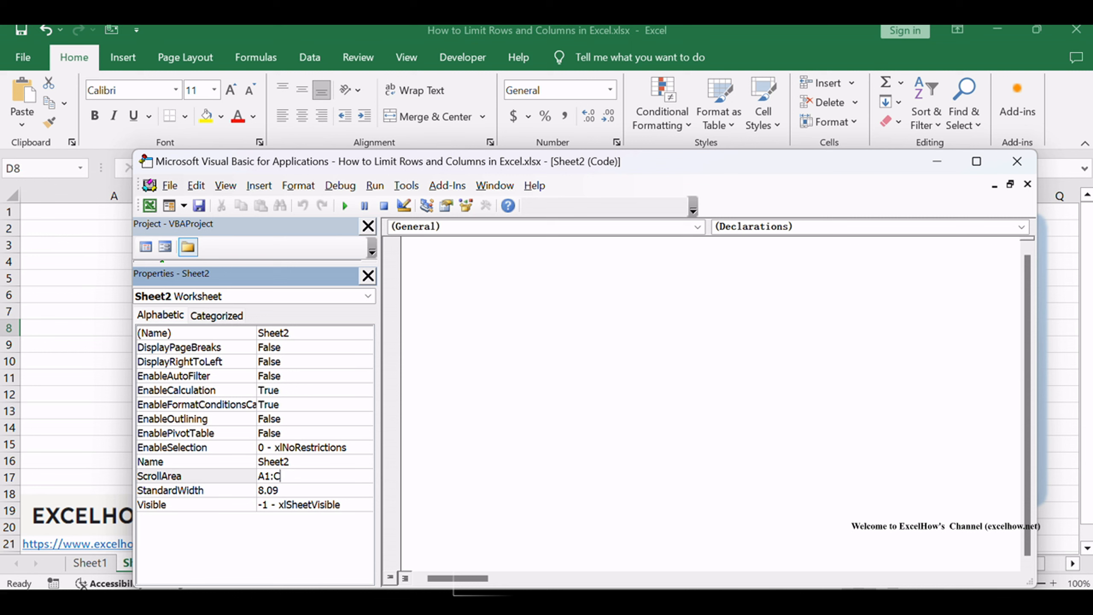
type("4")
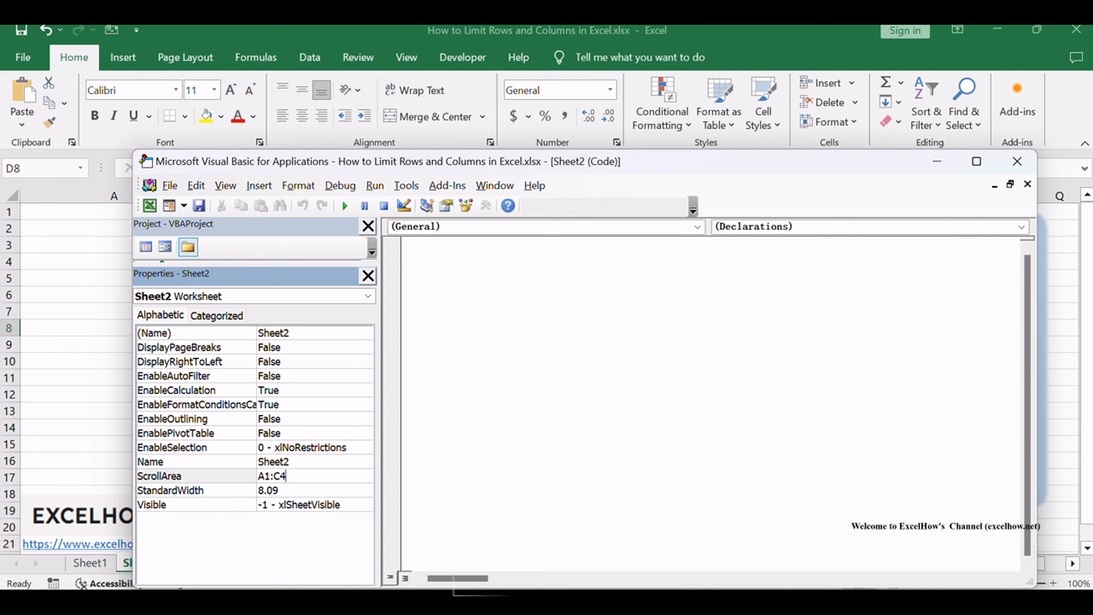
key("Enter")
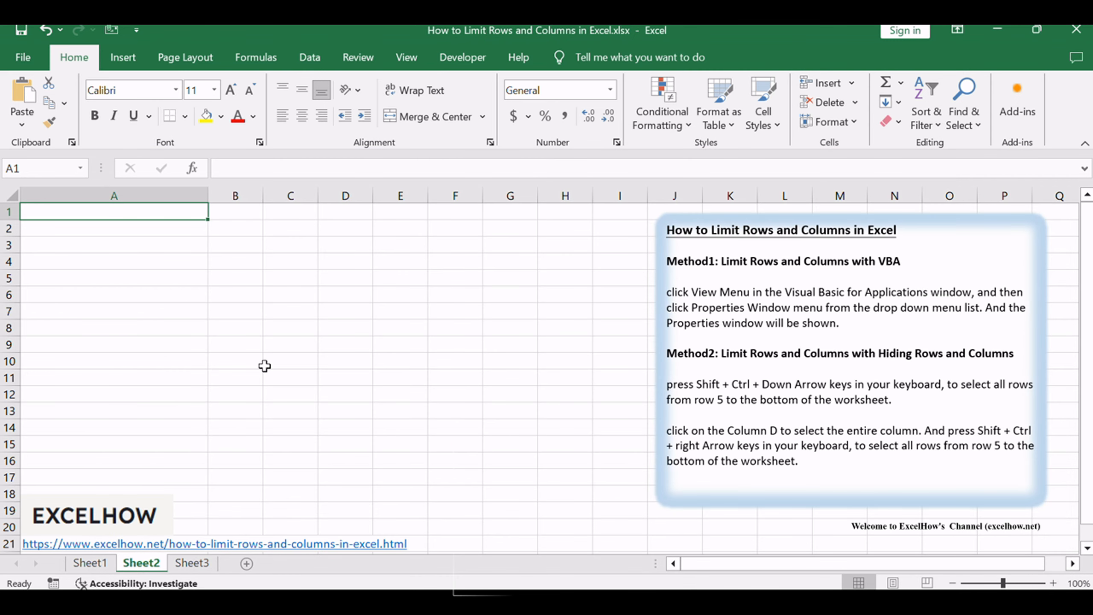
mouse_move(177, 377)
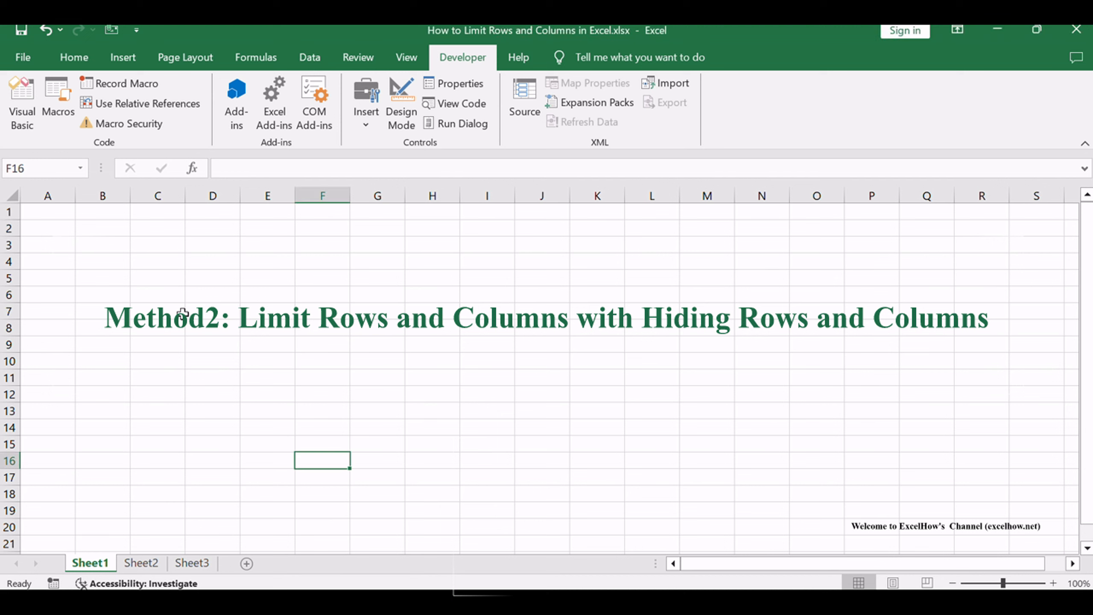
mouse_move(121, 568)
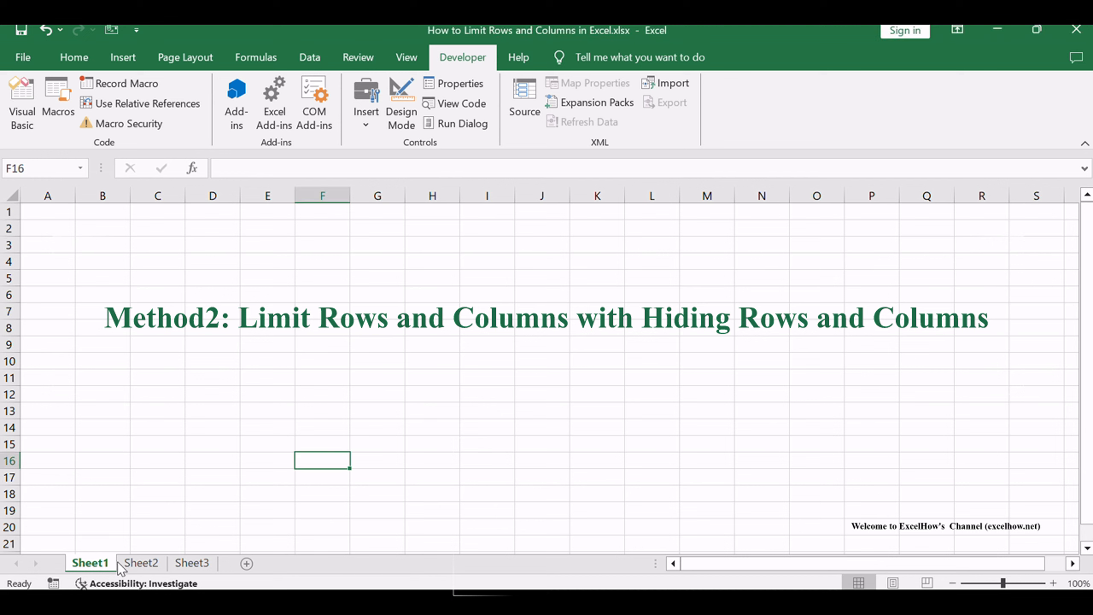
Return to Sheet2, highlight A1:C4, then select row 5 as the first row to hide
left_click(140, 563)
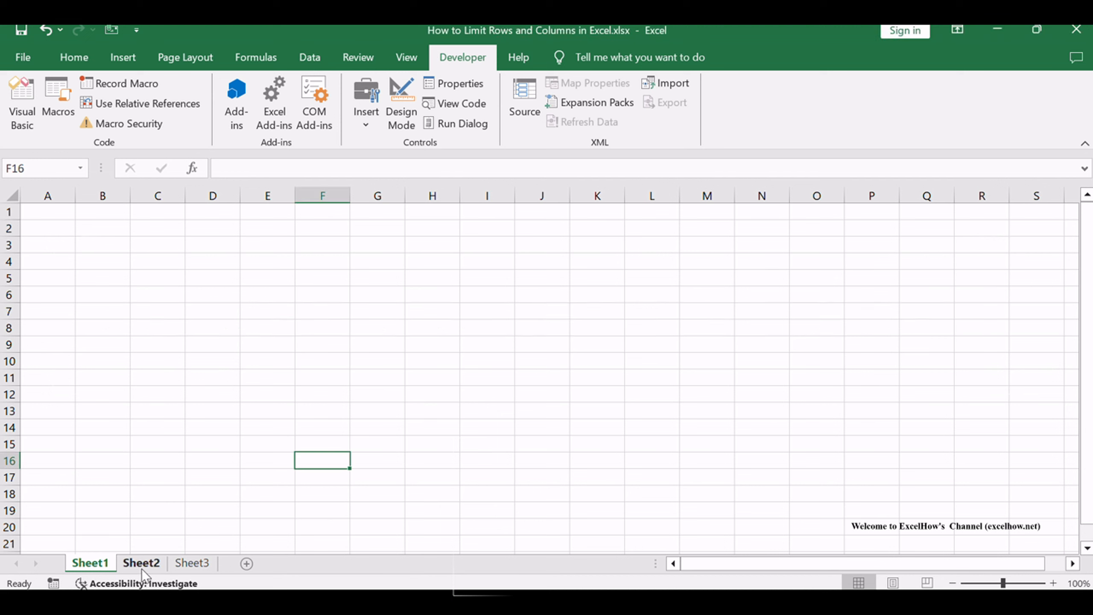
left_click(141, 563)
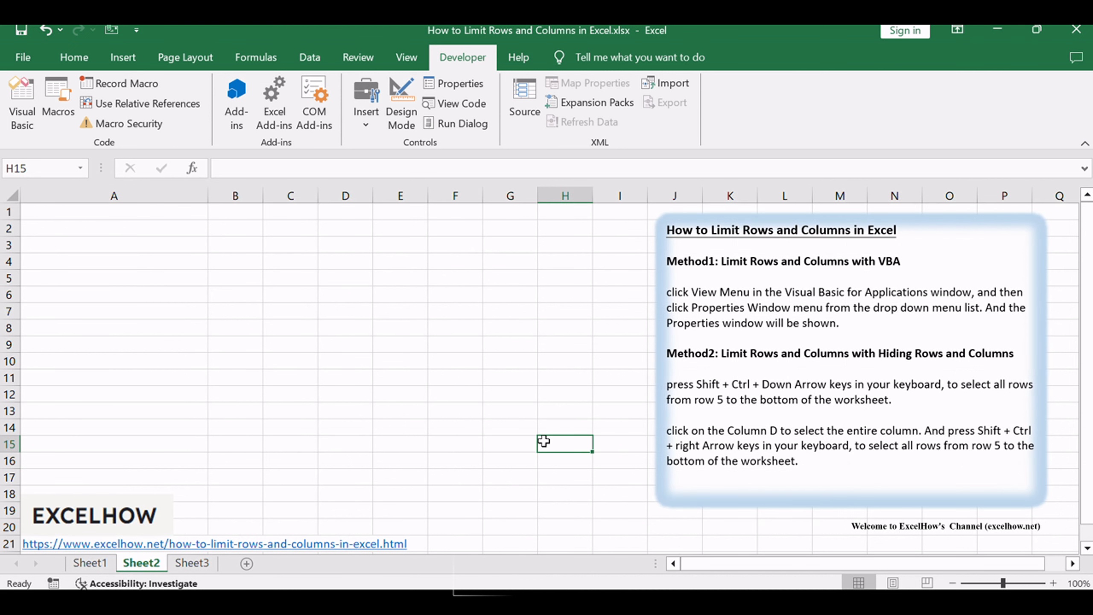
mouse_move(896, 416)
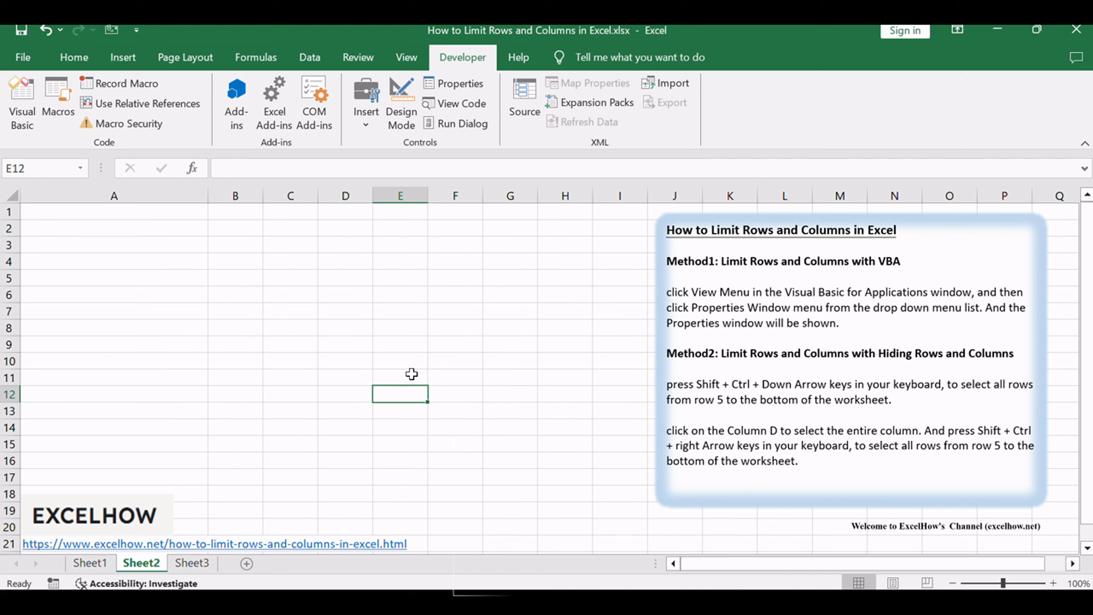
mouse_move(326, 399)
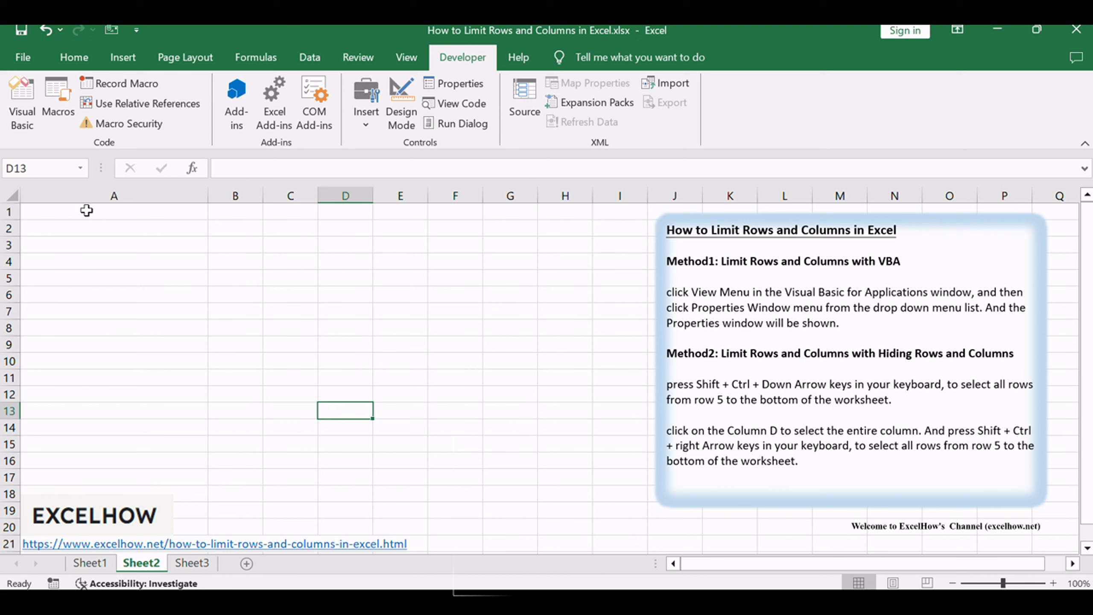
left_click_drag(86, 211, 300, 259)
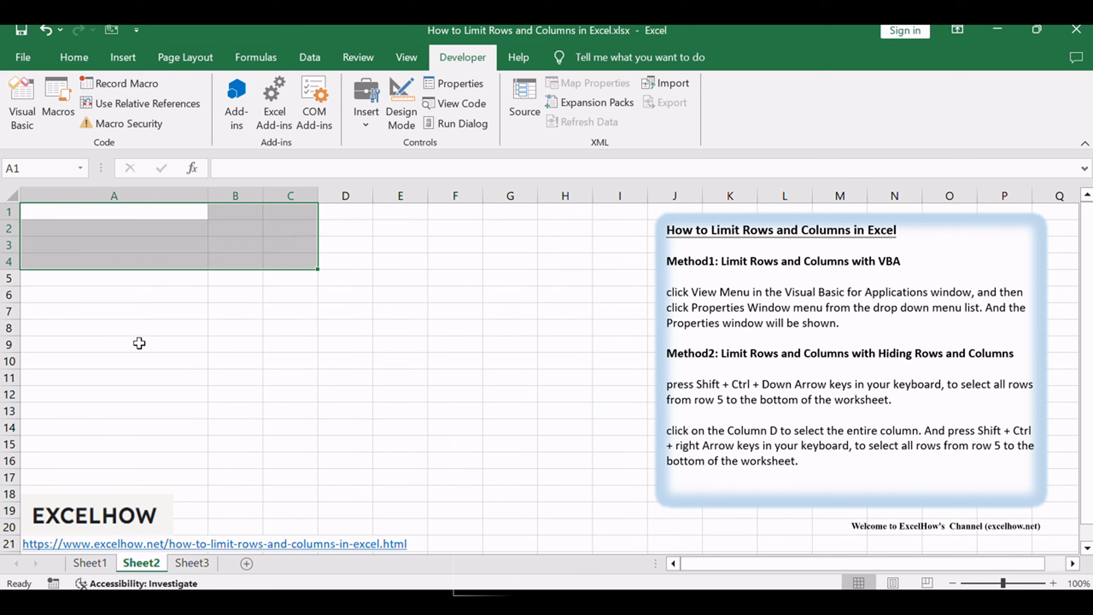
left_click(113, 328)
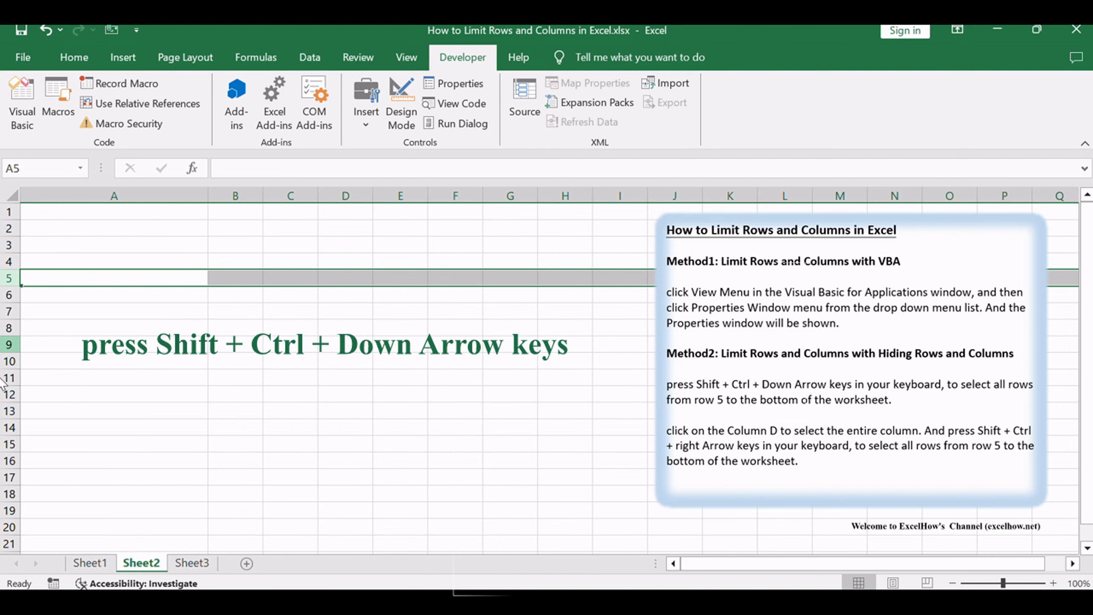
Extend the selection from row 5 to the last row and hide all those rows
key("ctrl+shift+Down")
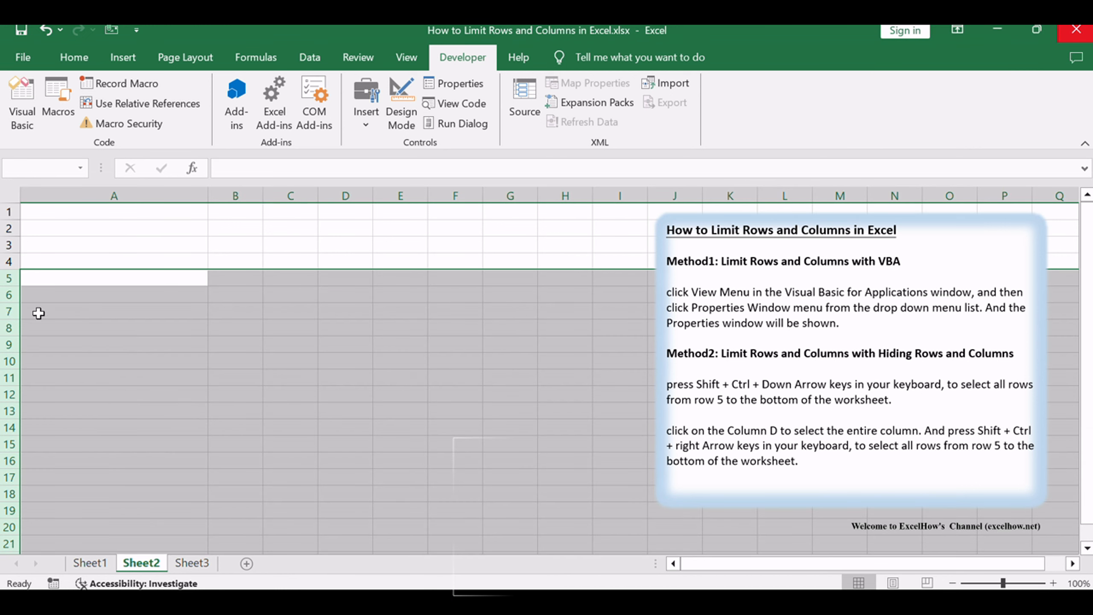
right_click(37, 314)
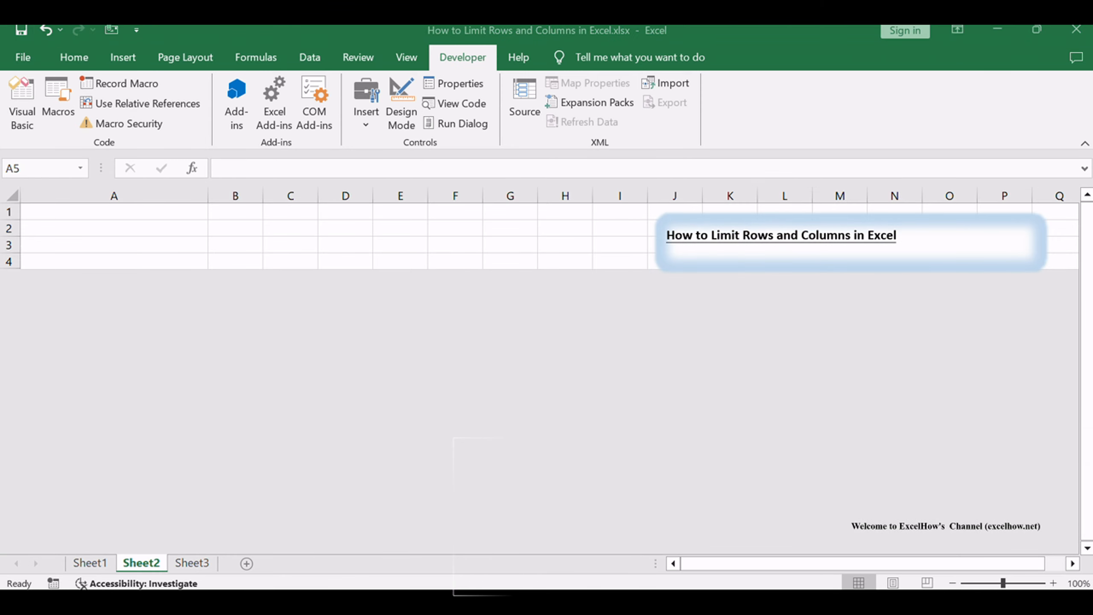
mouse_move(352, 178)
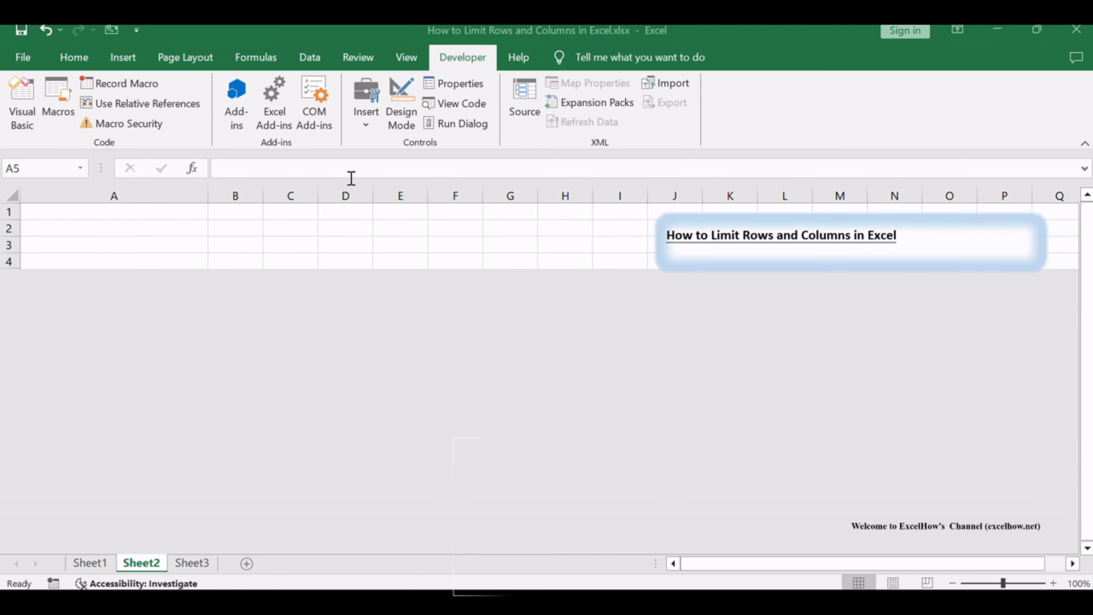
Select column D through the last column and hide them, leaving only A–C visible
left_click(345, 195)
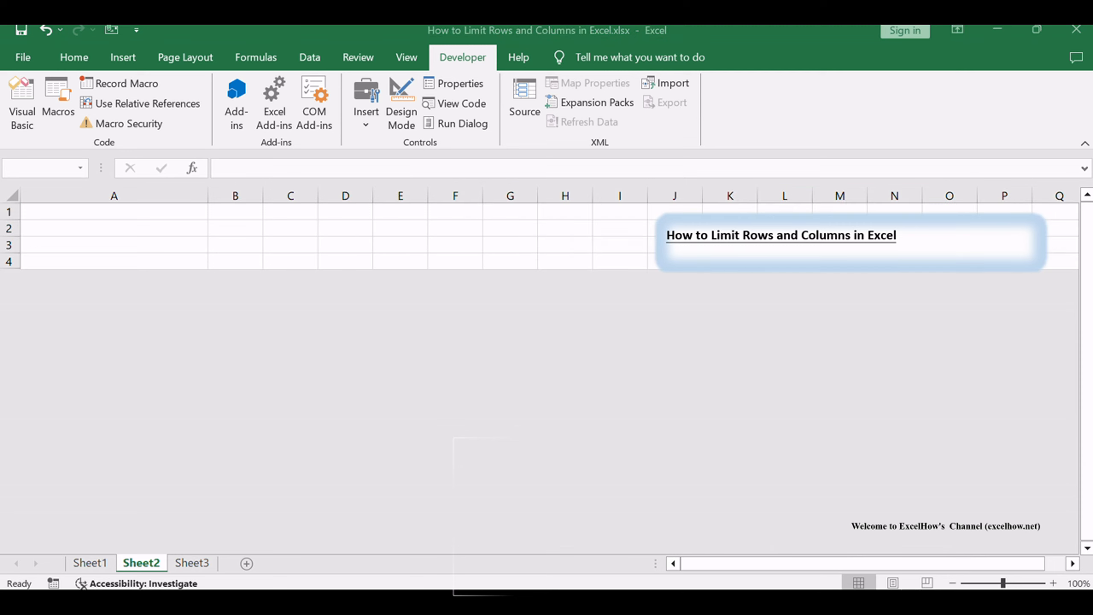
left_click(345, 195)
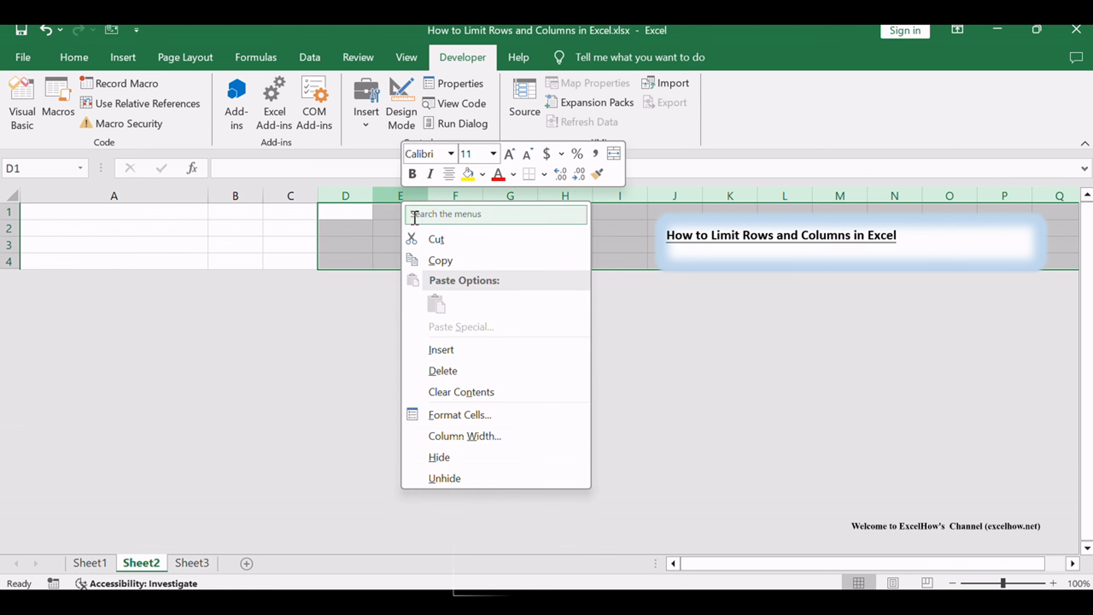
mouse_move(497, 470)
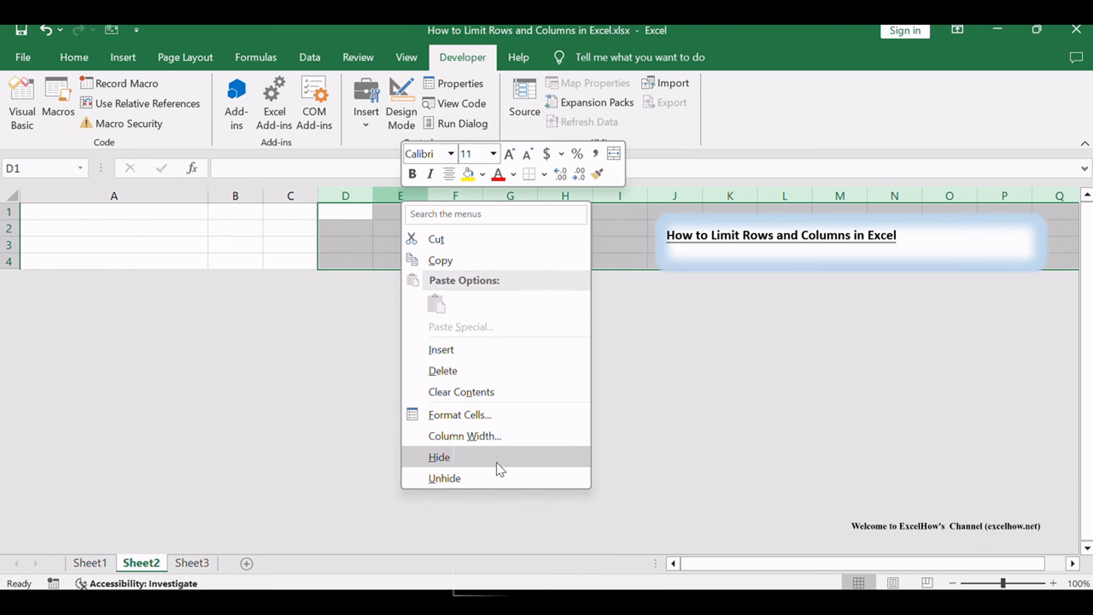
left_click(439, 457)
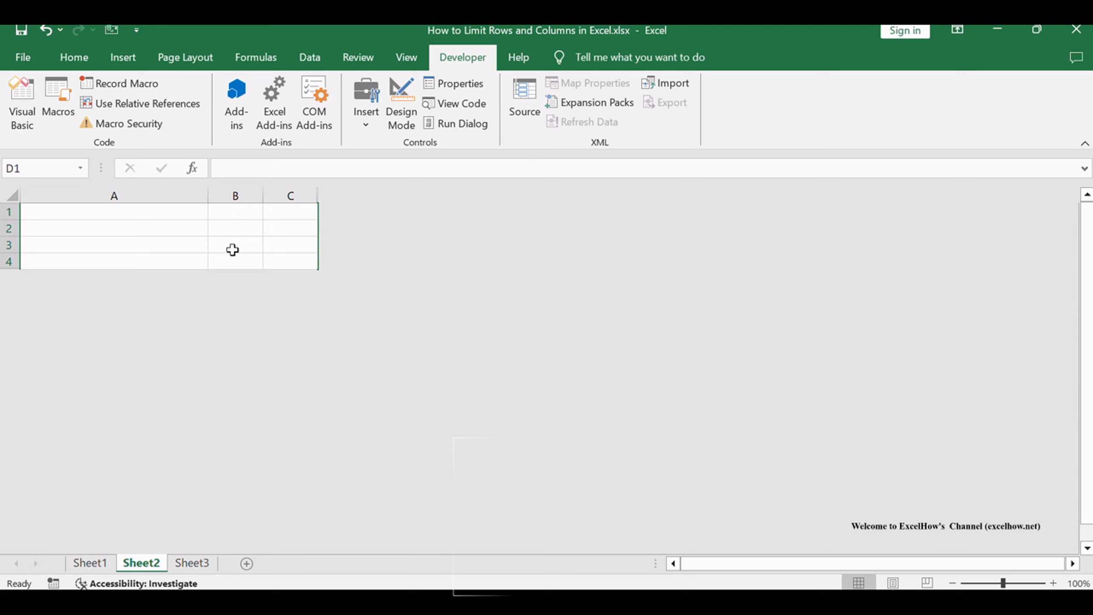
left_click(113, 212)
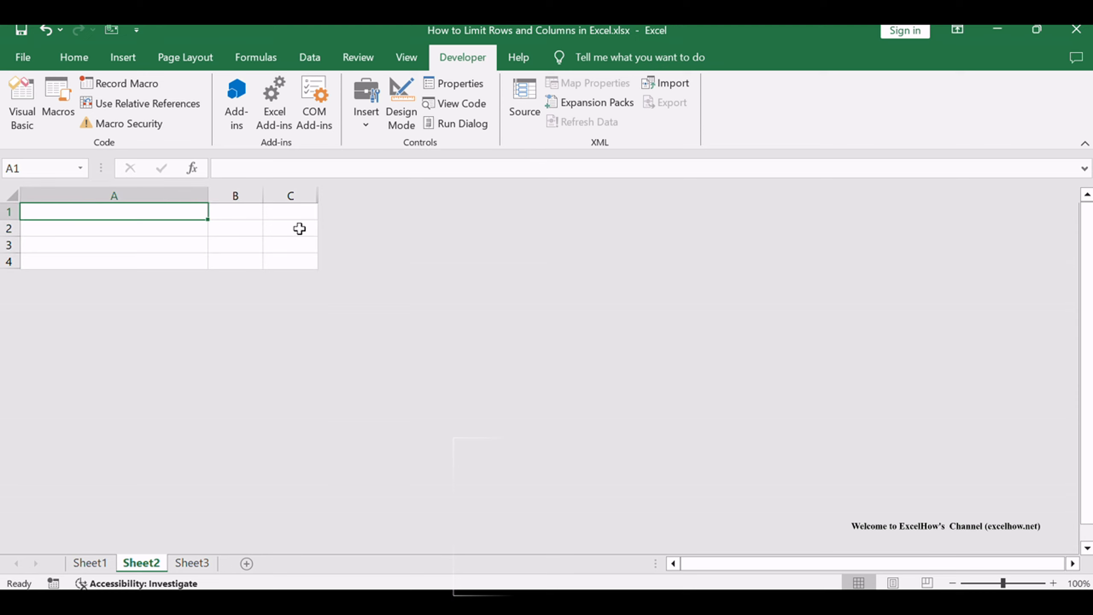
left_click_drag(114, 211, 290, 262)
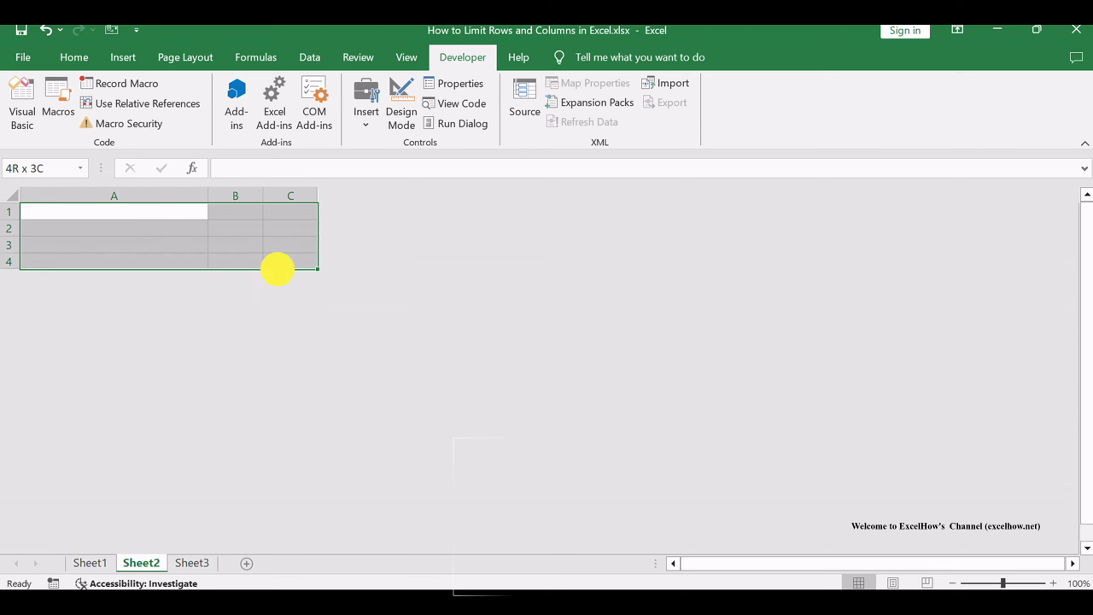
left_click(113, 211)
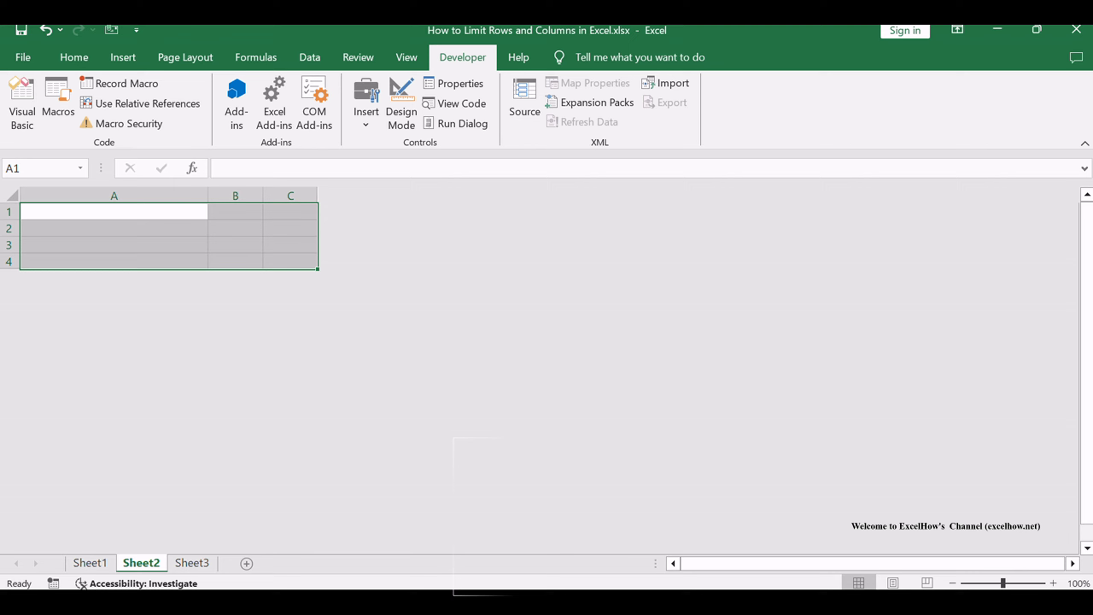